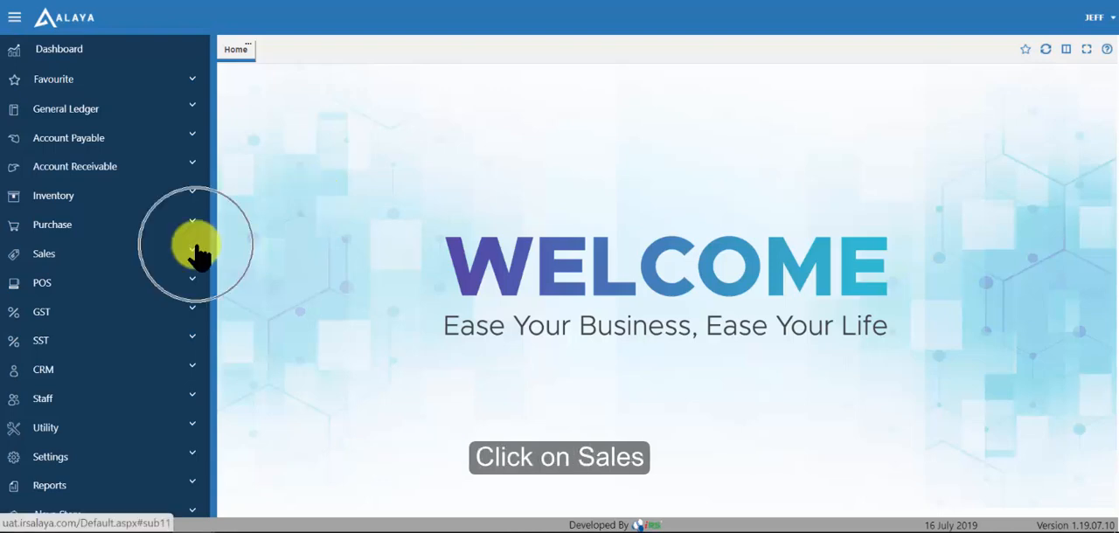
- Start a new blank delivery order from the Sales section
{"action": "left_click", "coordinate": [44, 253]}
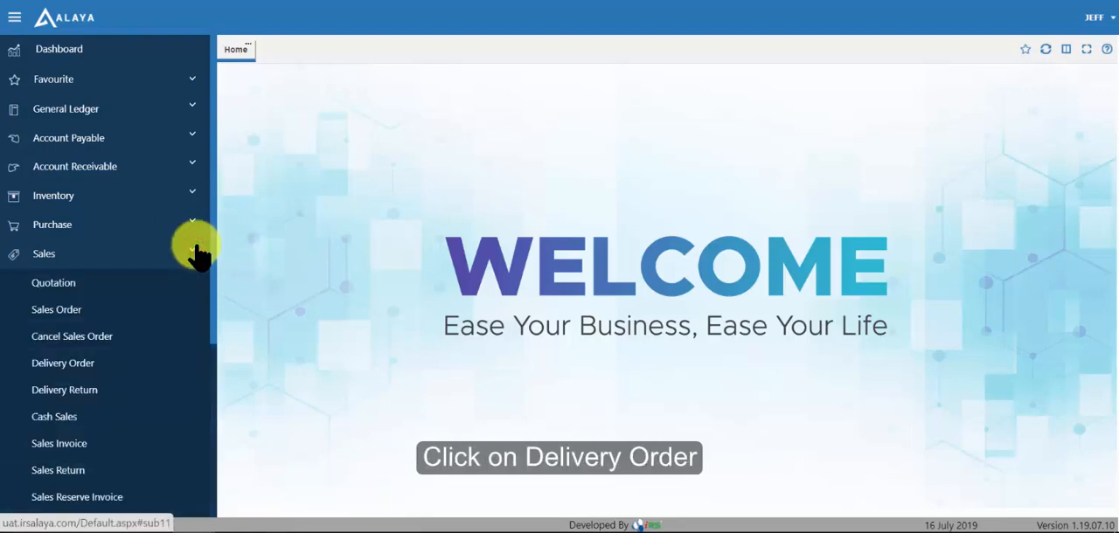
{"action": "left_click", "coordinate": [63, 363]}
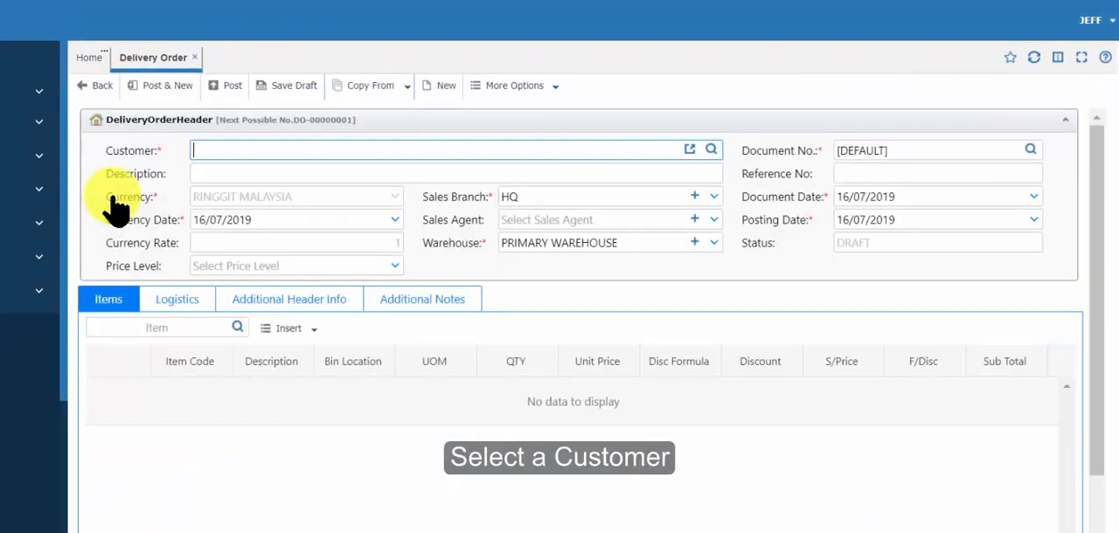
{"action": "mouse_move", "coordinate": [710, 149]}
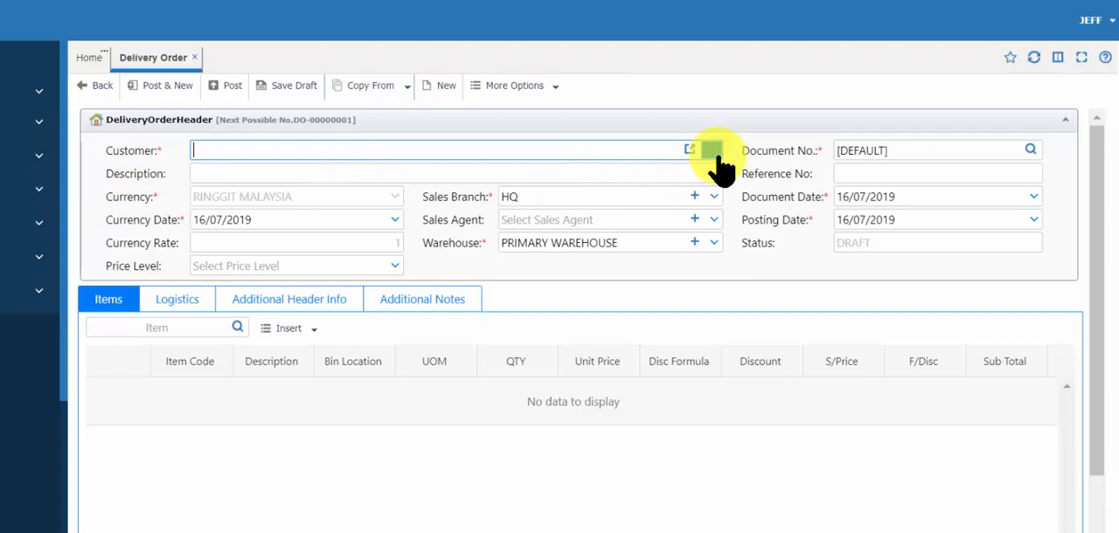
- Set the customer to Happy Customer Sdn Bhd, filling price level Price 1
{"action": "left_click", "coordinate": [689, 150]}
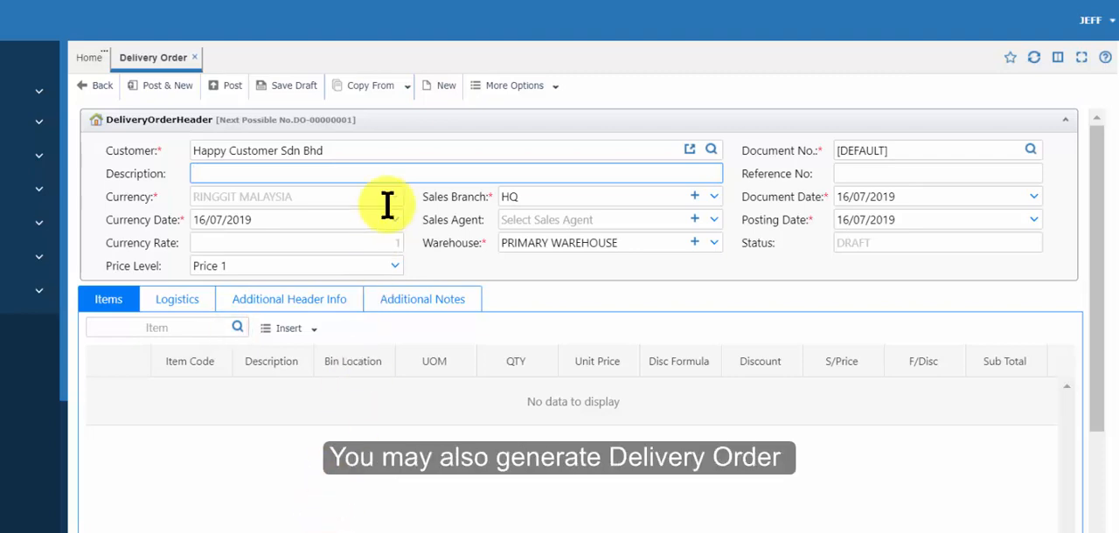
- List the Copy From source documents: quotation, sales order or reserve invoice
{"action": "left_click", "coordinate": [364, 84]}
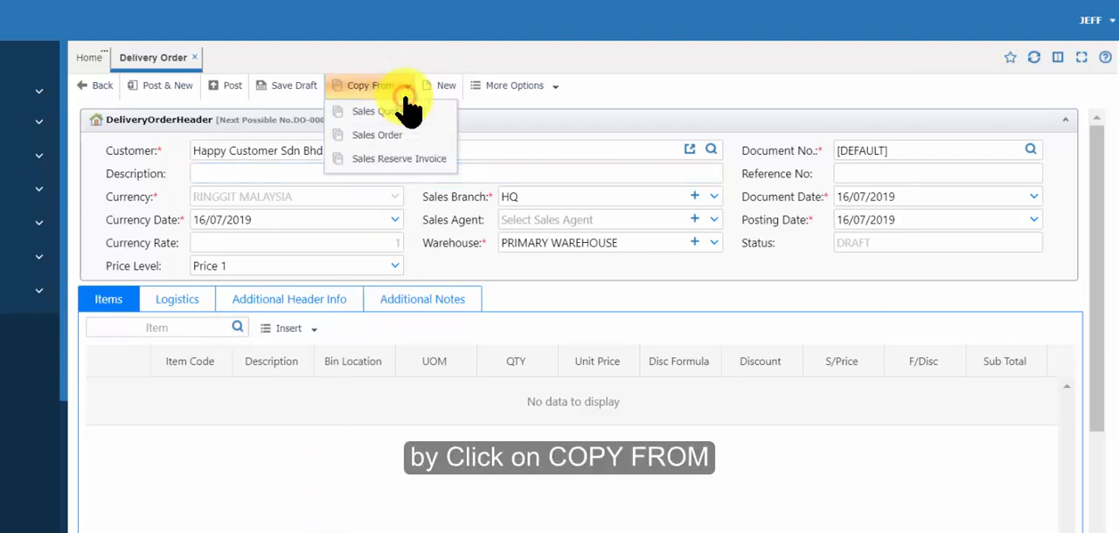
{"action": "mouse_move", "coordinate": [405, 84]}
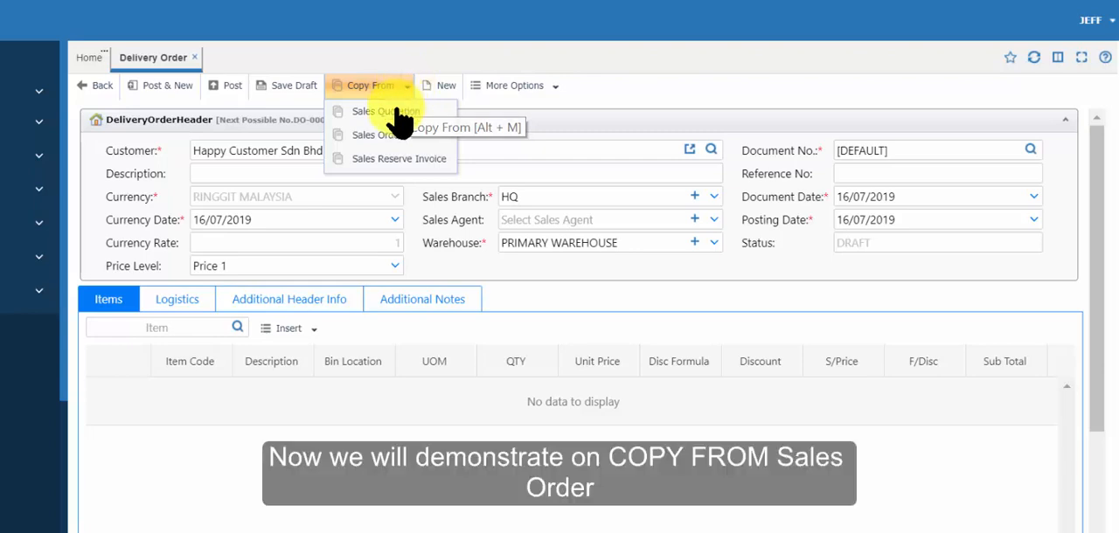
- Copy Dark Chocolate from sales order SO-00000001 at quantity 5, post and print DO-00000001
{"action": "left_click", "coordinate": [374, 135]}
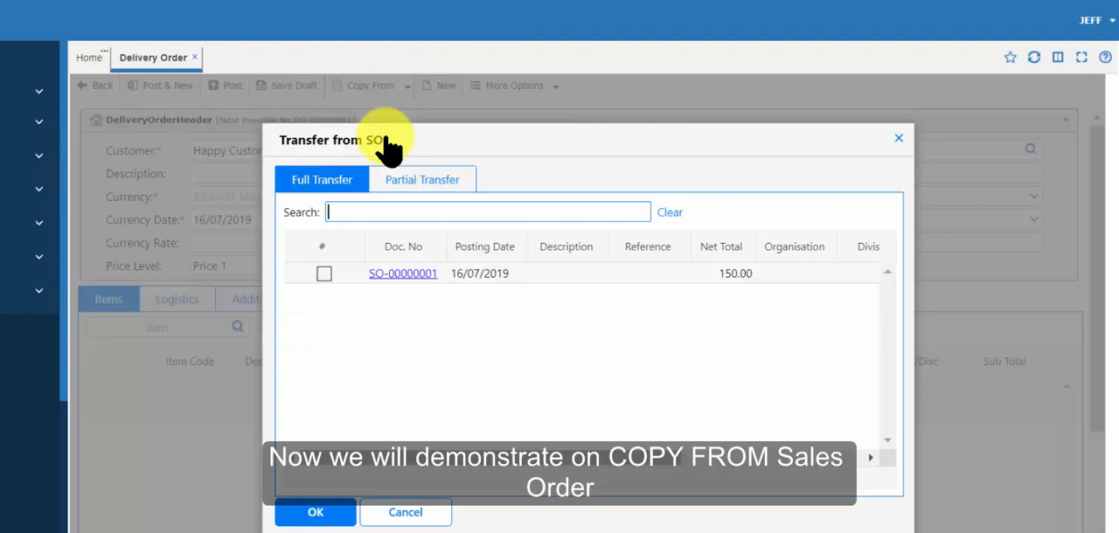
{"action": "mouse_move", "coordinate": [411, 161]}
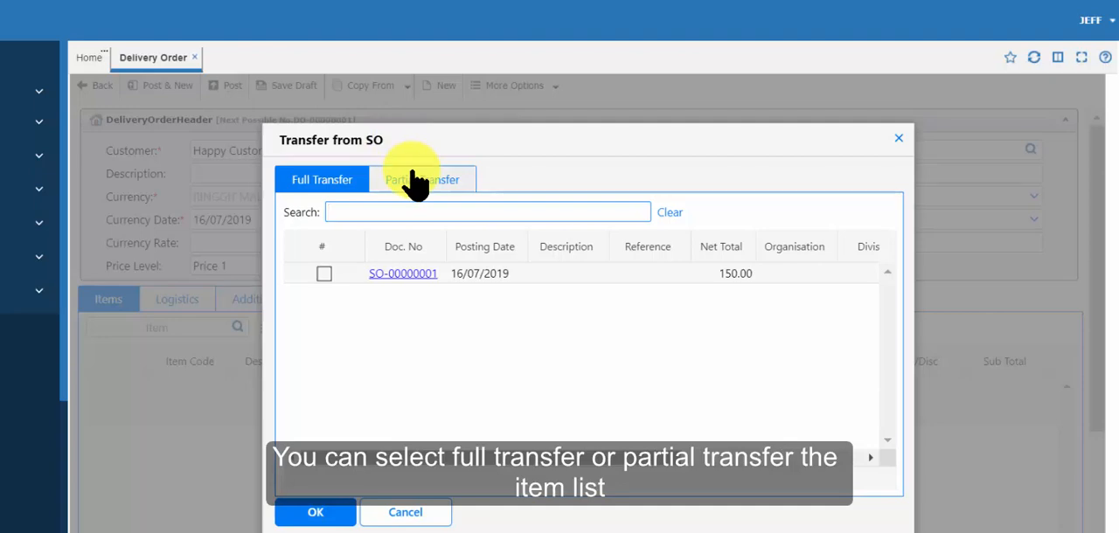
{"action": "left_click", "coordinate": [424, 178]}
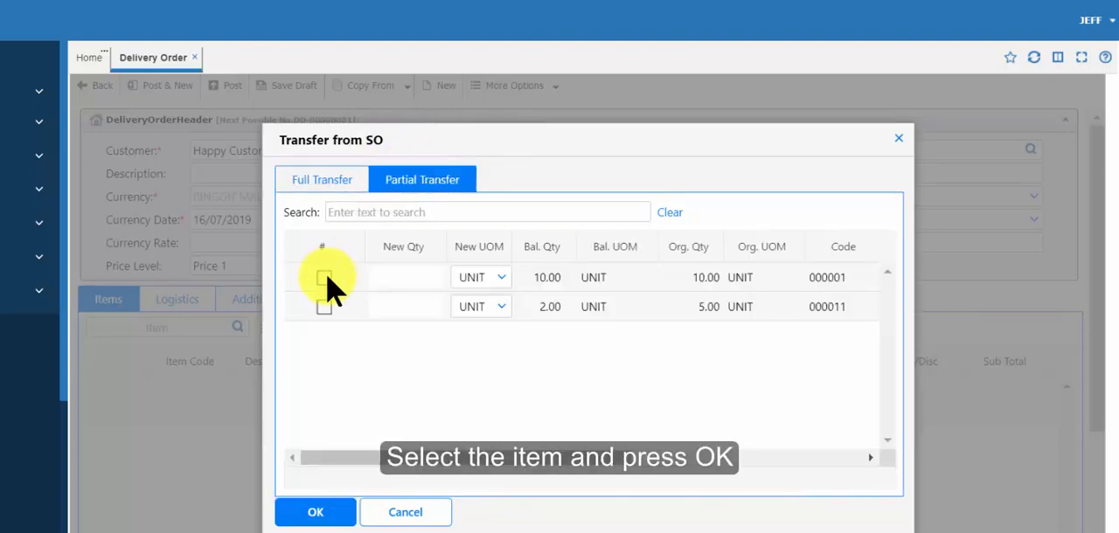
{"action": "left_click", "coordinate": [324, 276]}
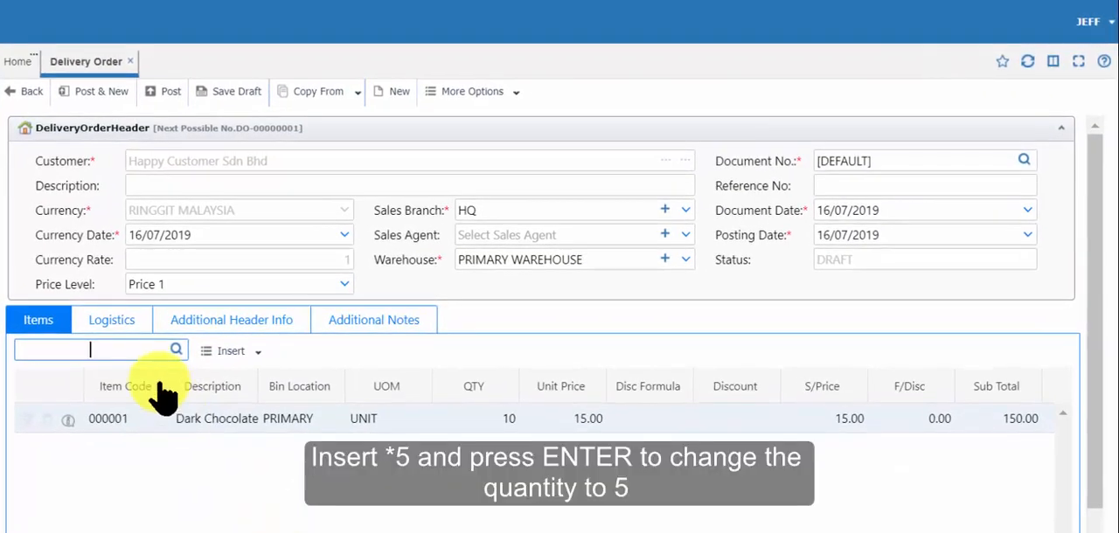
{"action": "type", "text": "1"}
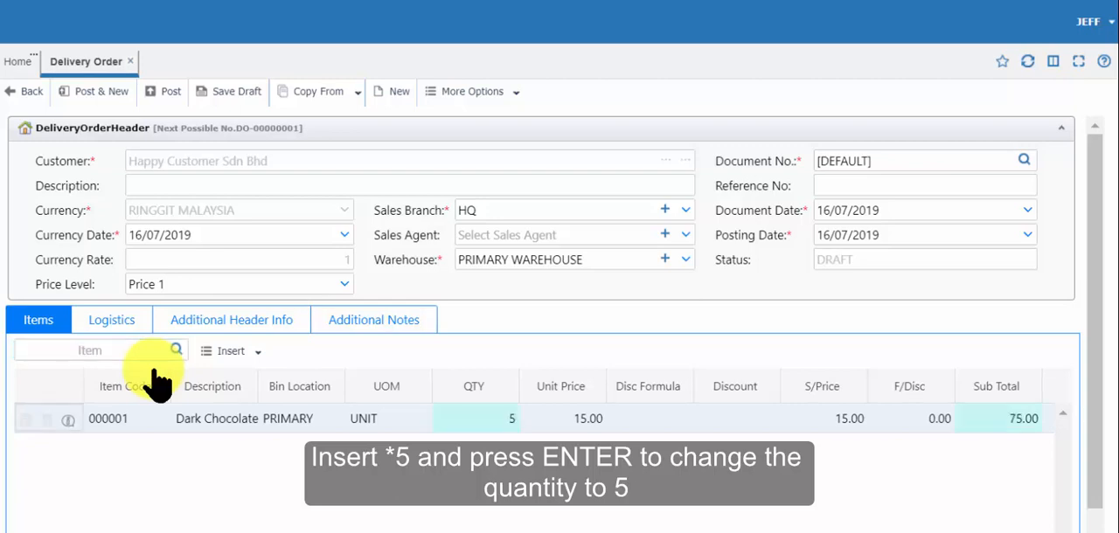
{"action": "left_click", "coordinate": [170, 91]}
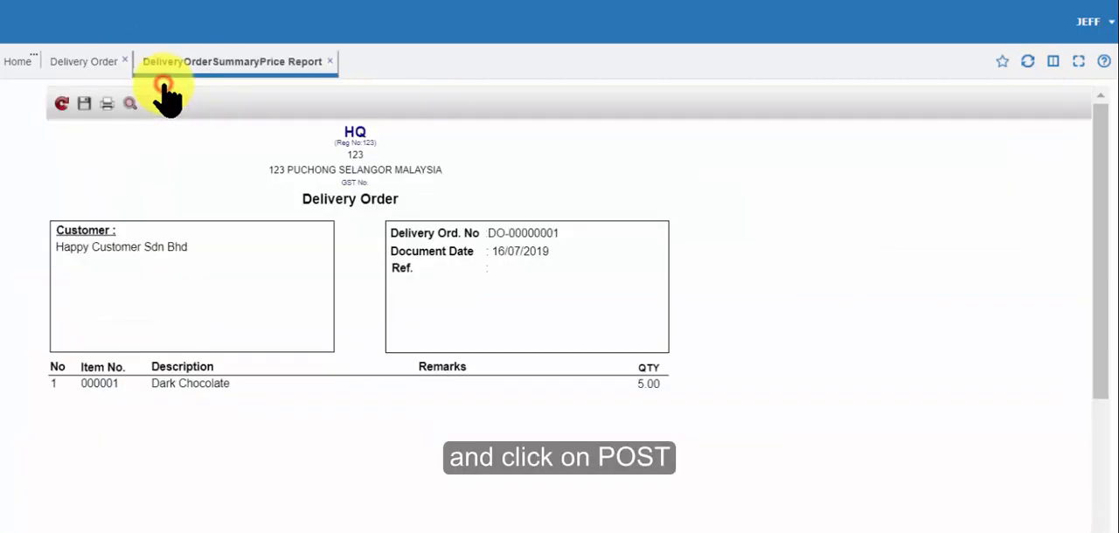